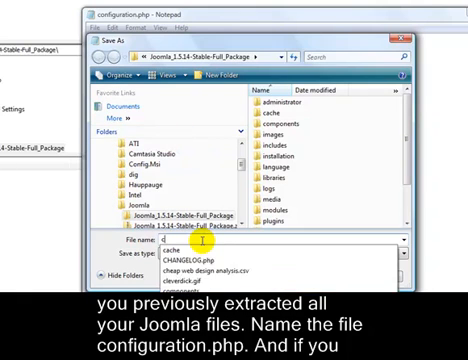
Save the new file as configuration.php in the extracted Joomla folder
text(configurat)
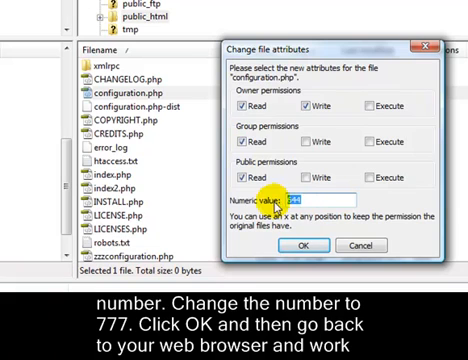
Set configuration.php on the server to numeric permissions 777
text(777)
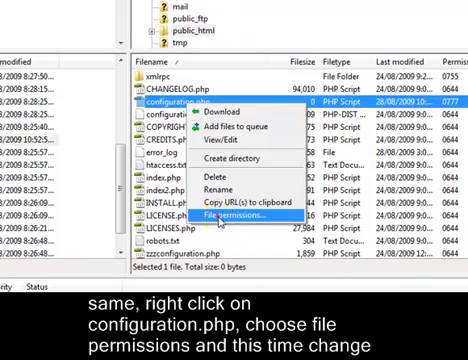
Change configuration.php's server permissions back to 644
click(228, 214)
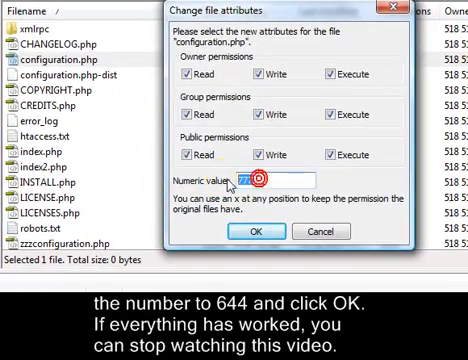
text(644)
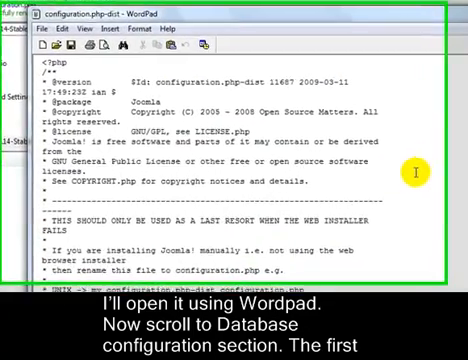
scroll(down, 3)
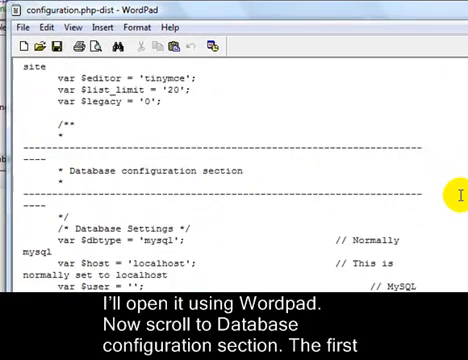
scroll(down, 3)
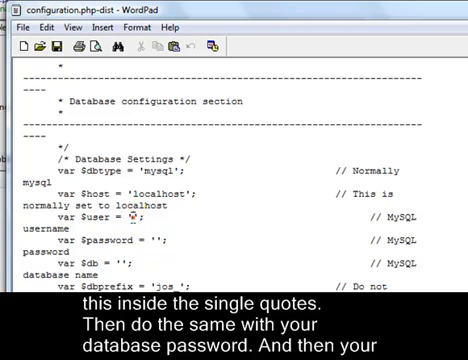
text(root)
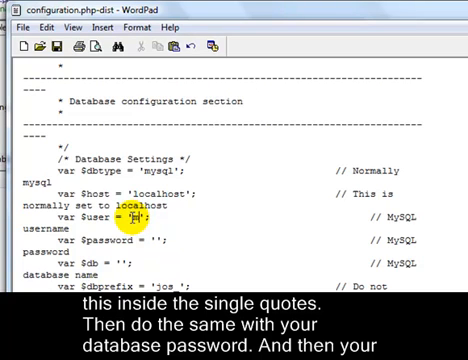
text(mydayab)
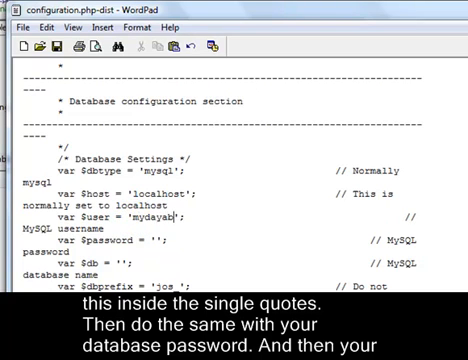
text(aseuser)
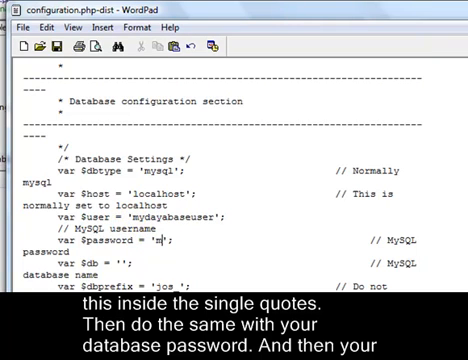
text(mypassword)
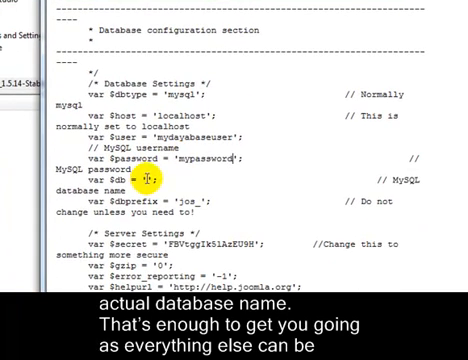
text(n)
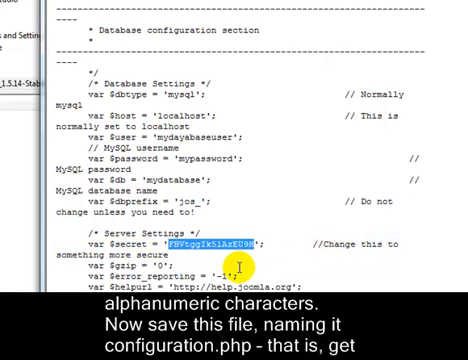
Replace the $secret value in the server settings with a new character string
text(He)
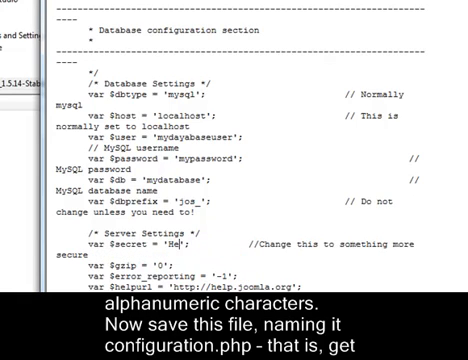